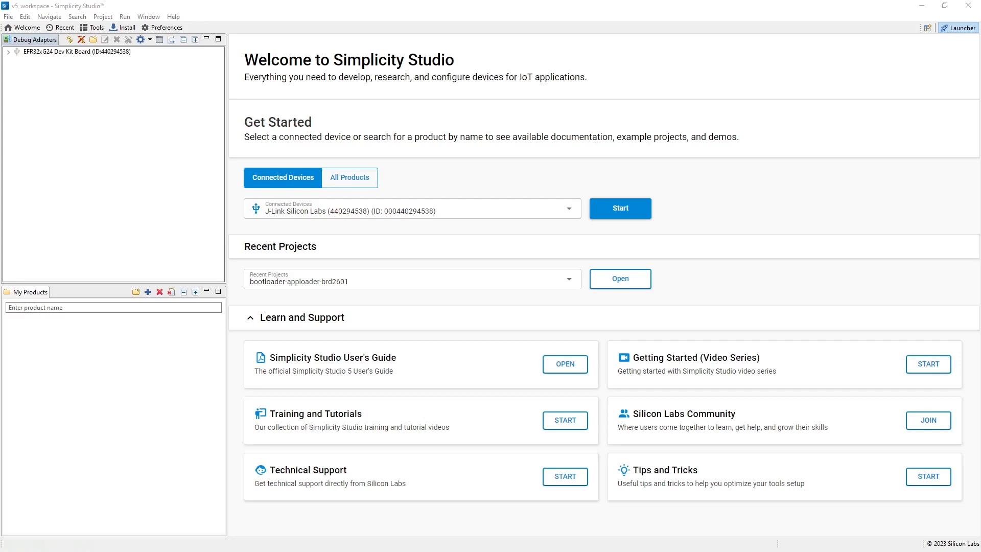
pyautogui.moveTo(961, 72)
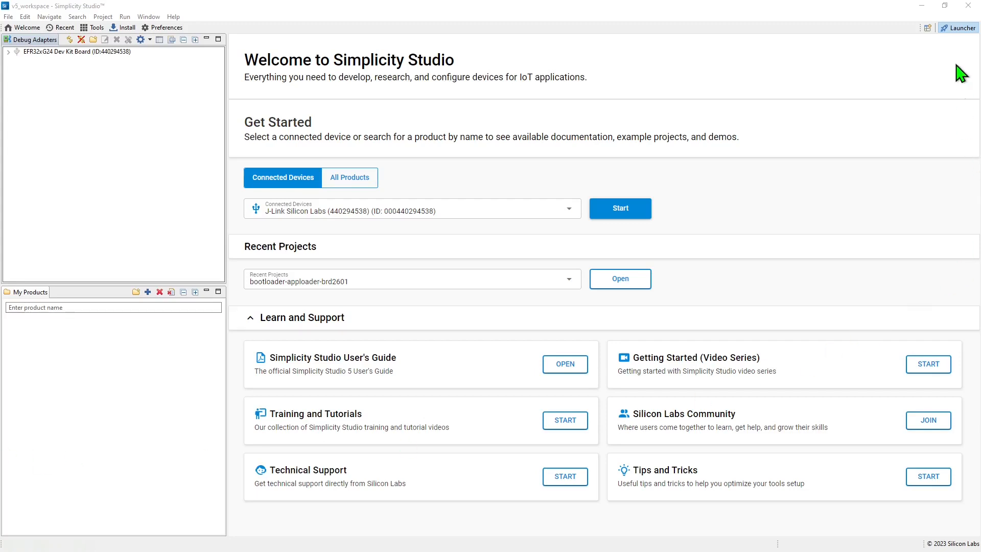
pyautogui.moveTo(962, 39)
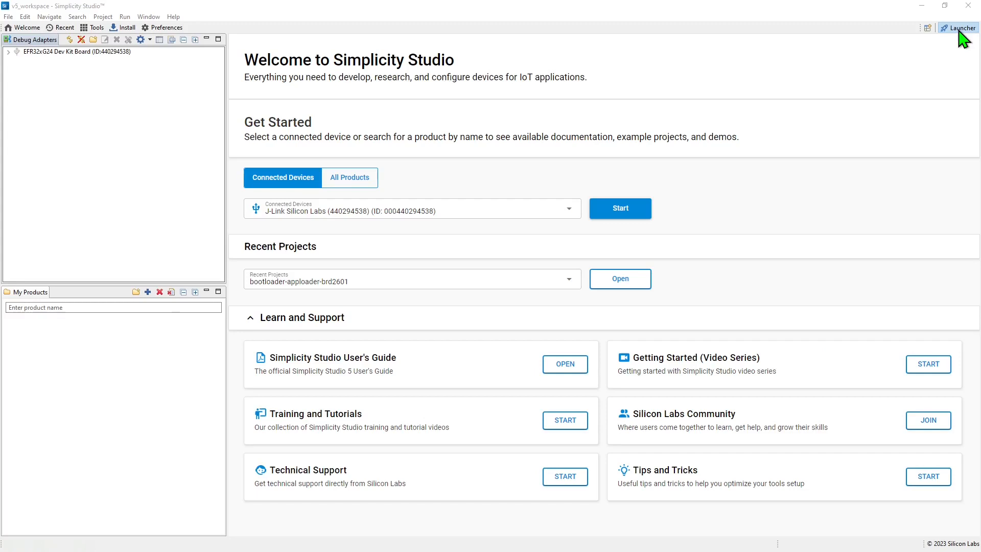
pyautogui.moveTo(803, 106)
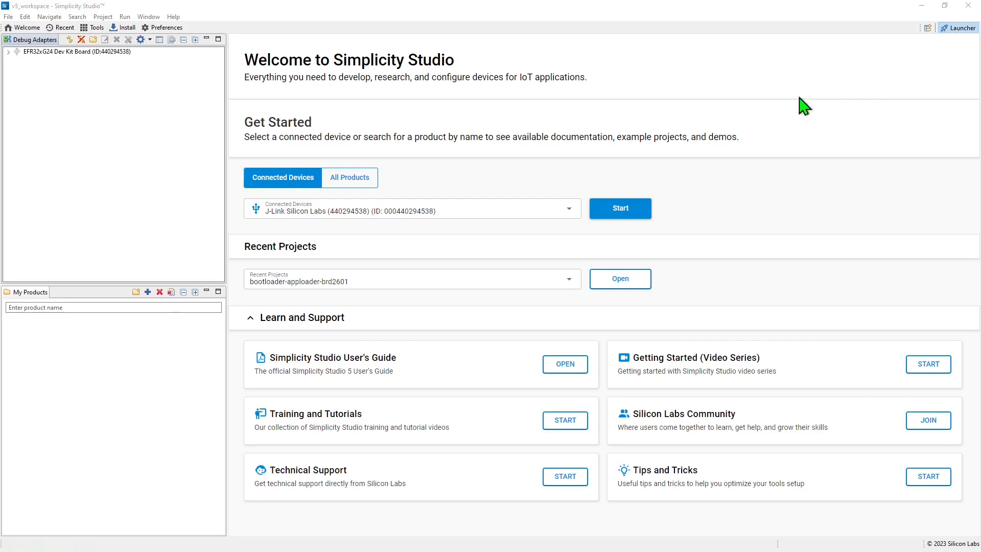
pyautogui.moveTo(218, 154)
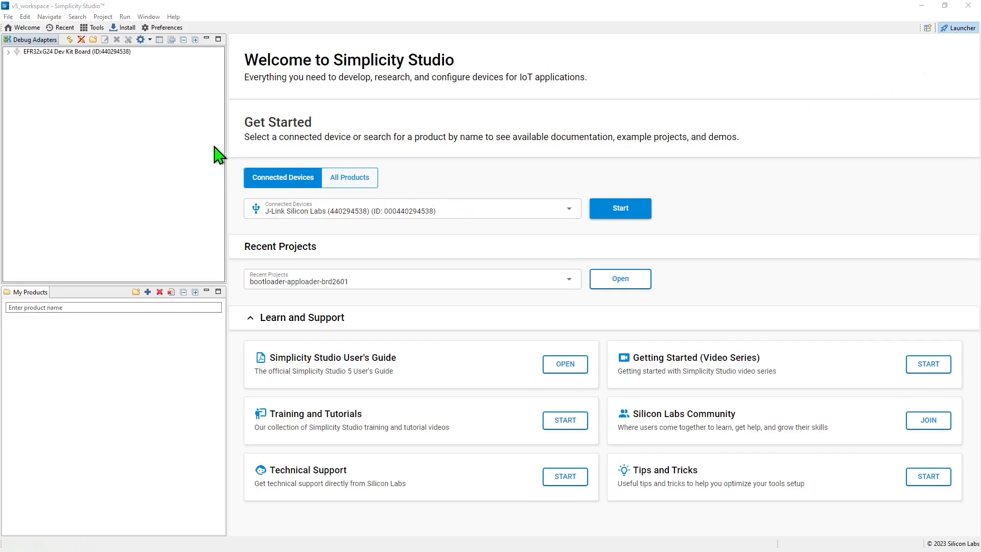
# Show the EFR32xG24 Dev Kit launcher page, then its Documentation list of 198 resources
pyautogui.click(74, 51)
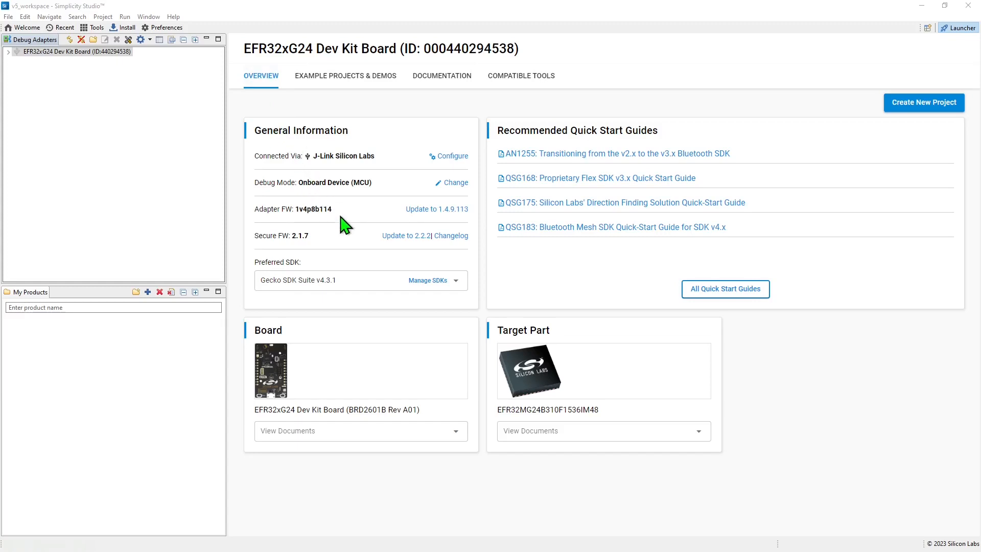
pyautogui.moveTo(344, 244)
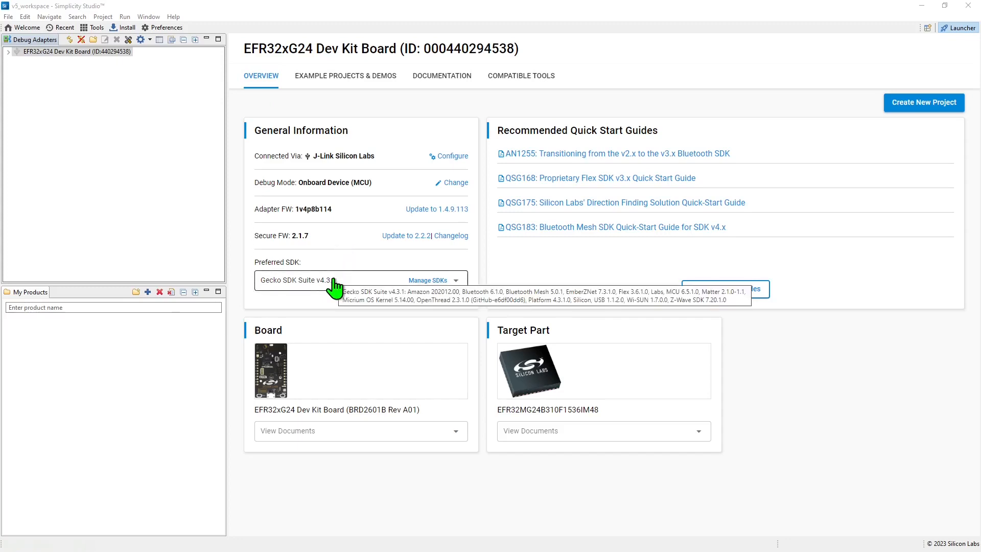
pyautogui.moveTo(510, 245)
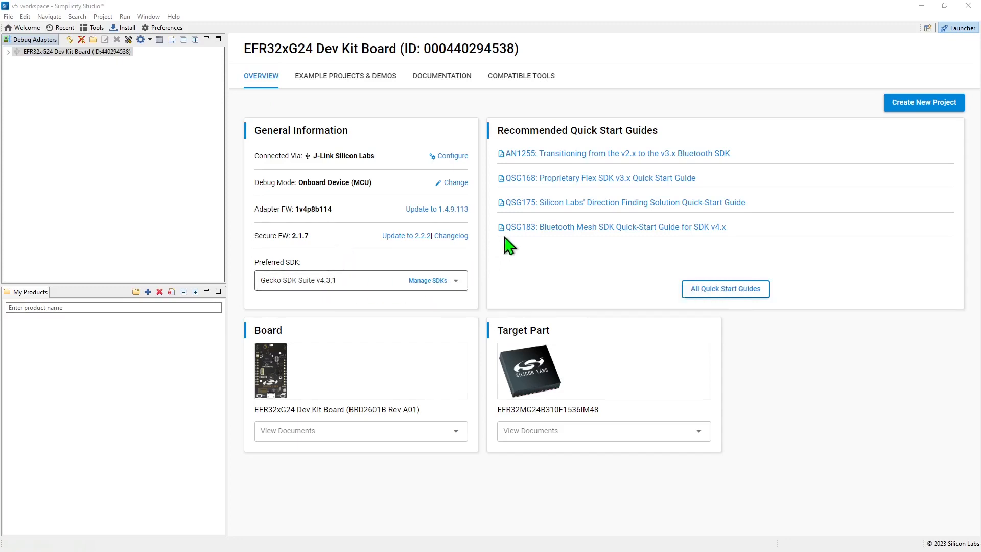
pyautogui.moveTo(568, 212)
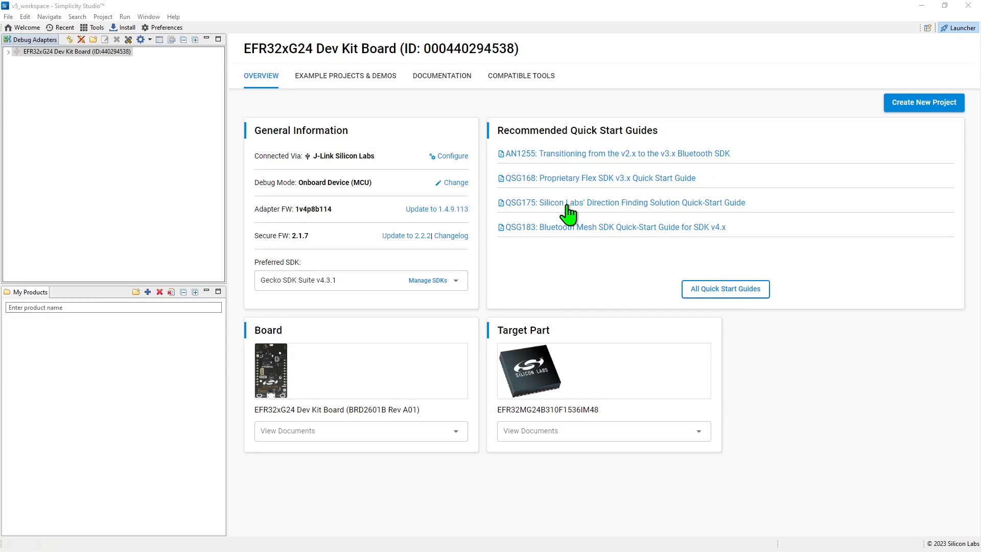
pyautogui.moveTo(556, 432)
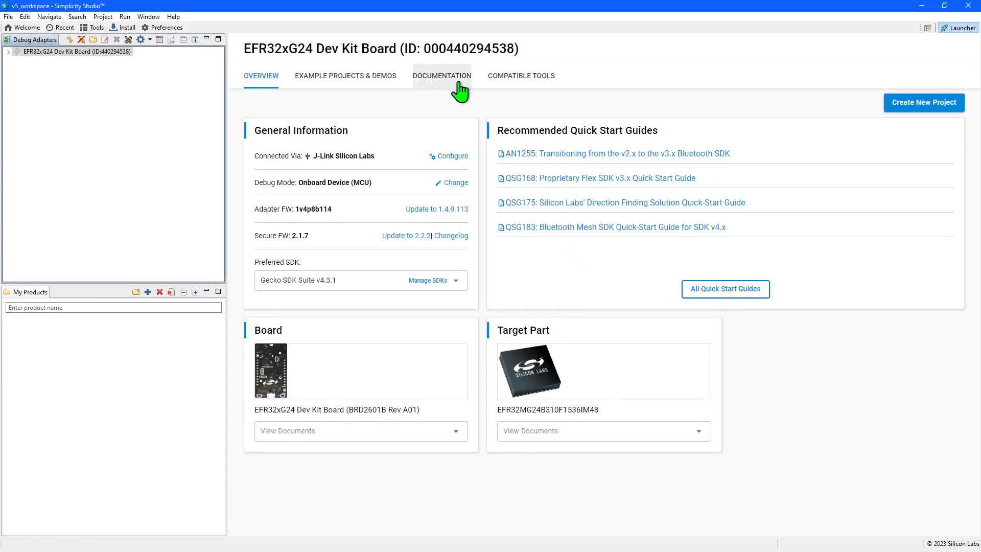
pyautogui.click(441, 74)
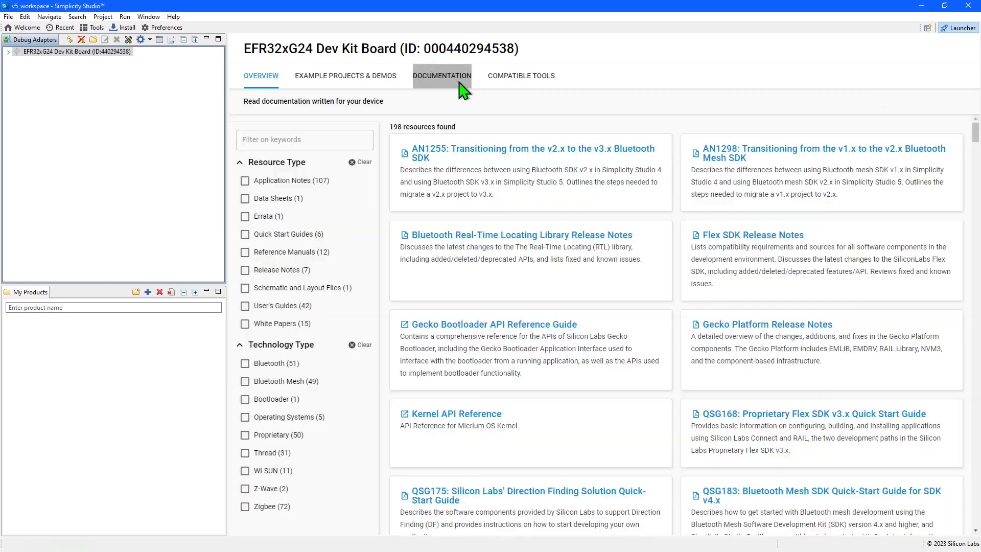
pyautogui.click(441, 76)
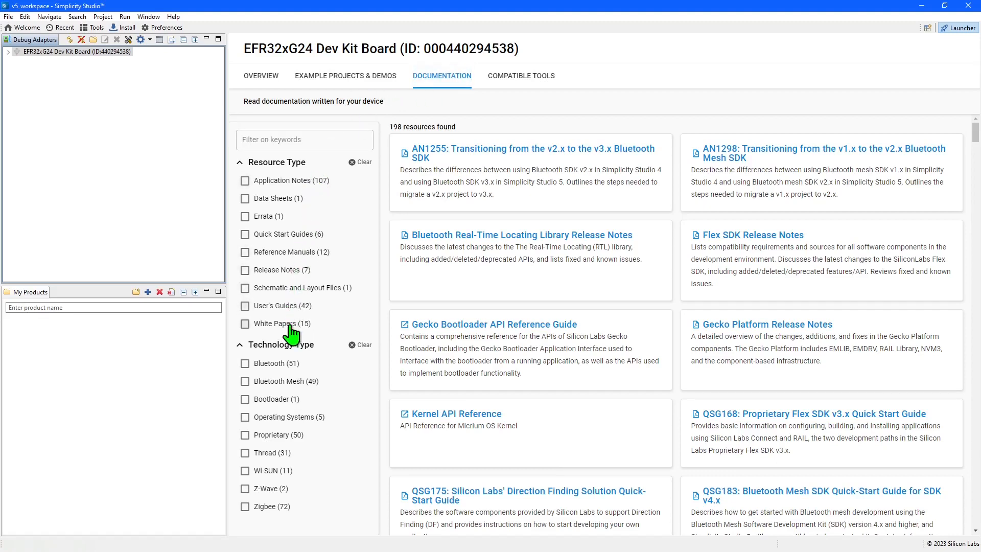
pyautogui.moveTo(522, 328)
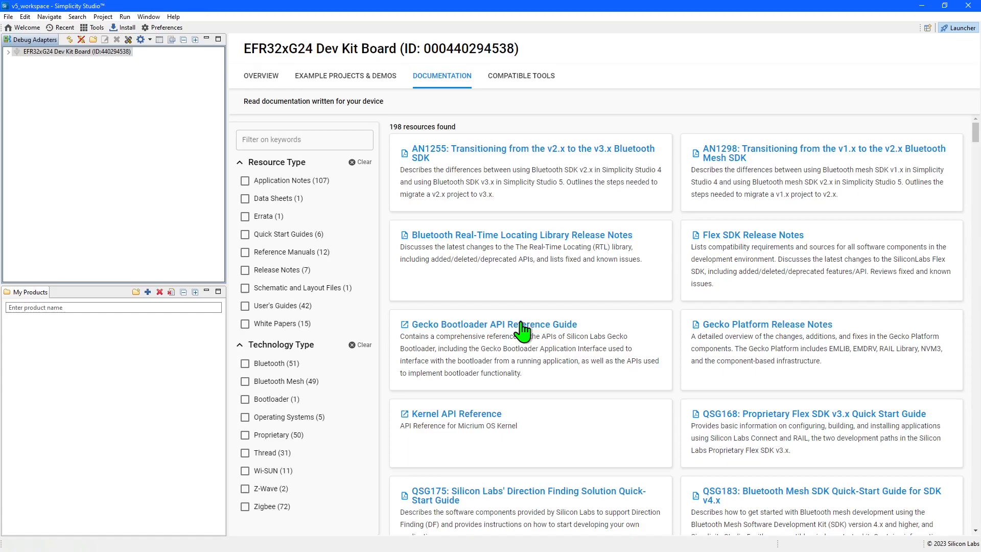
pyautogui.scroll(-3)
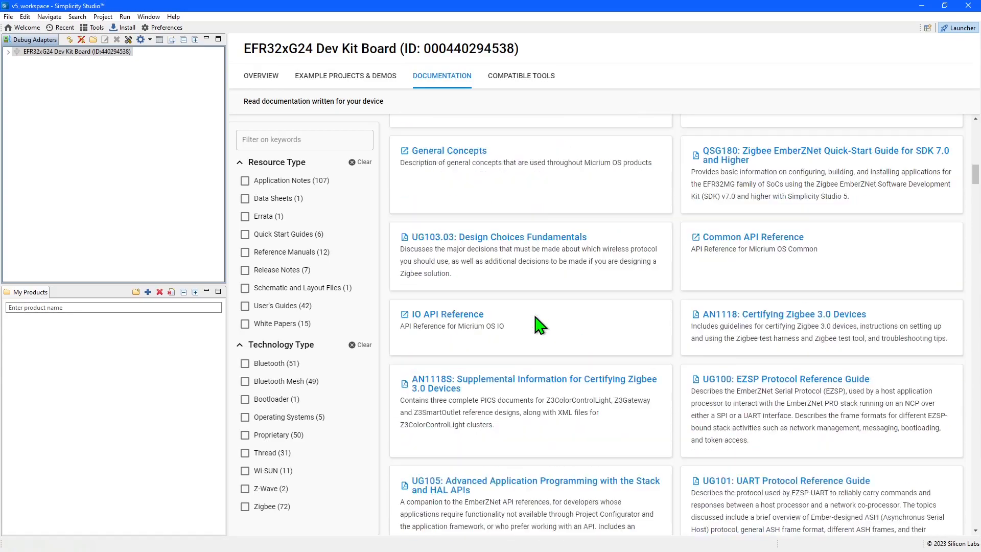
pyautogui.scroll(-3)
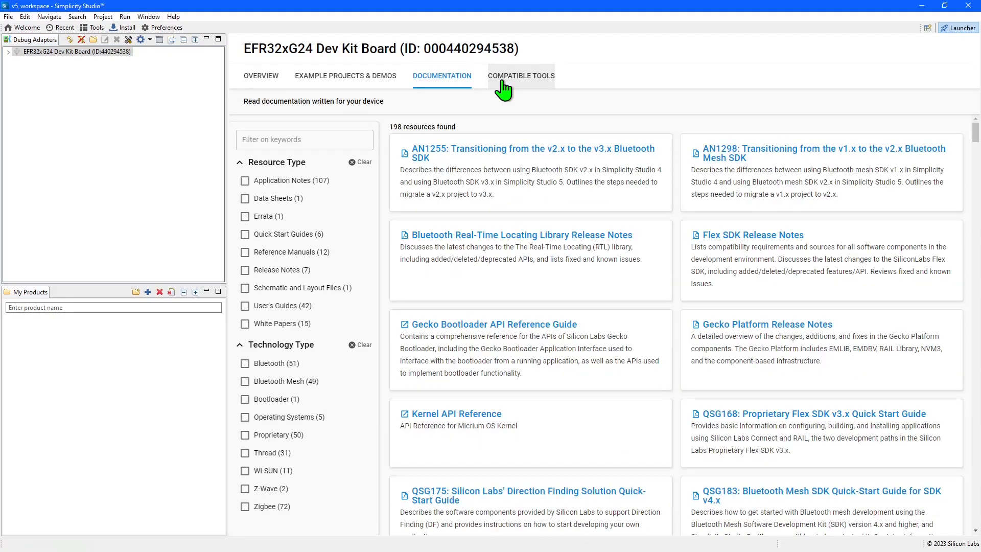
# Show the board's compatible tools such as Simplicity Commander, Network Analyzer and Energy Profiler
pyautogui.click(520, 76)
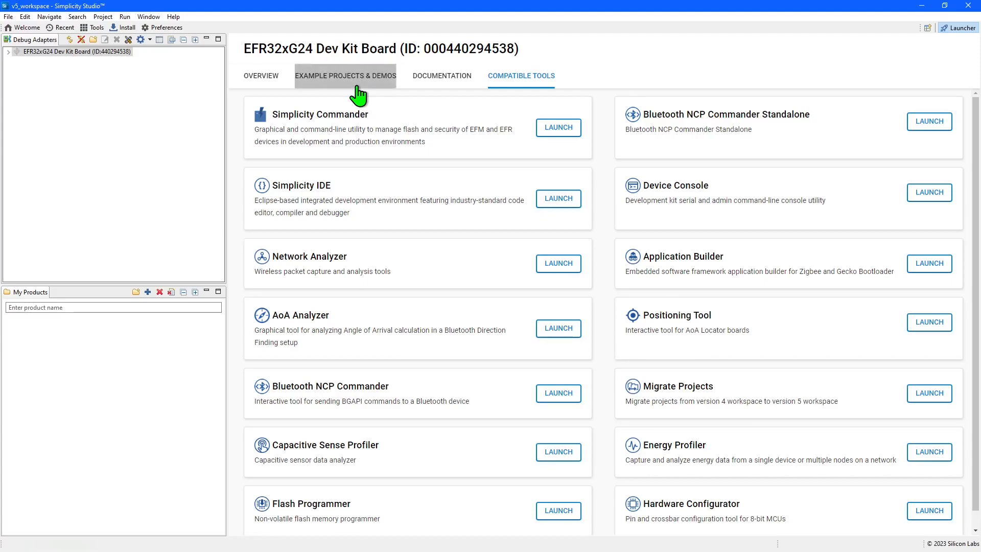
# Show the board's 231 example projects and demos, browsing down to the Bluetooth Mesh entries
pyautogui.click(345, 75)
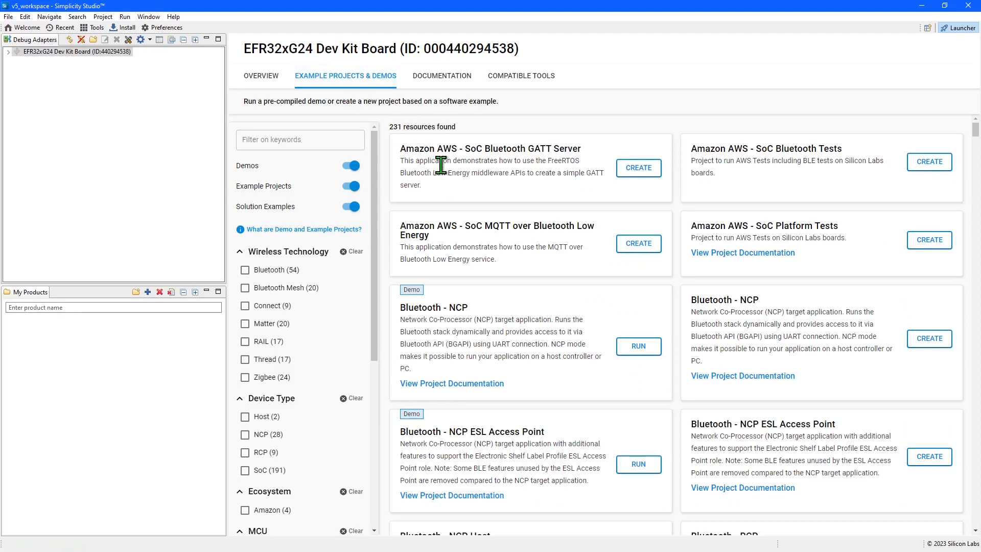
pyautogui.moveTo(441, 165)
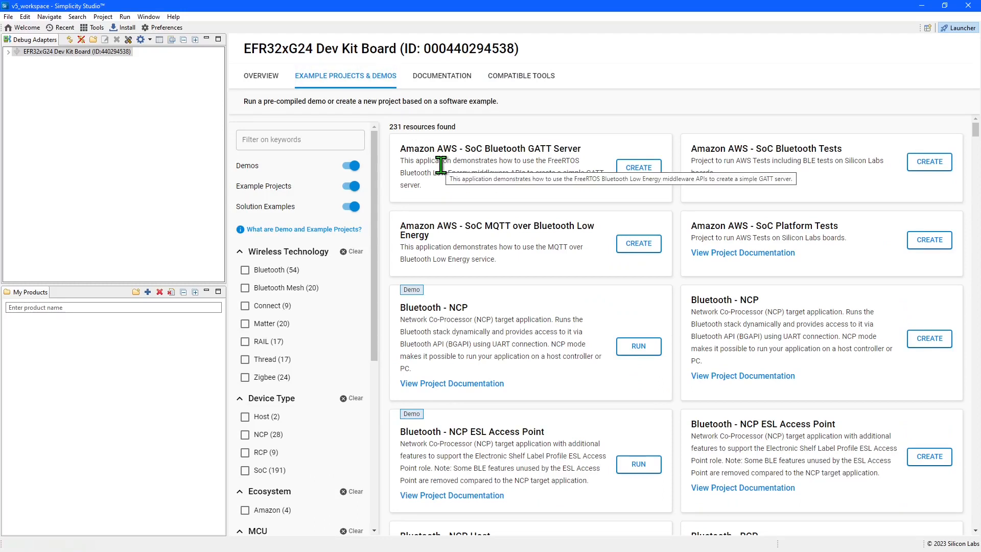
pyautogui.moveTo(444, 315)
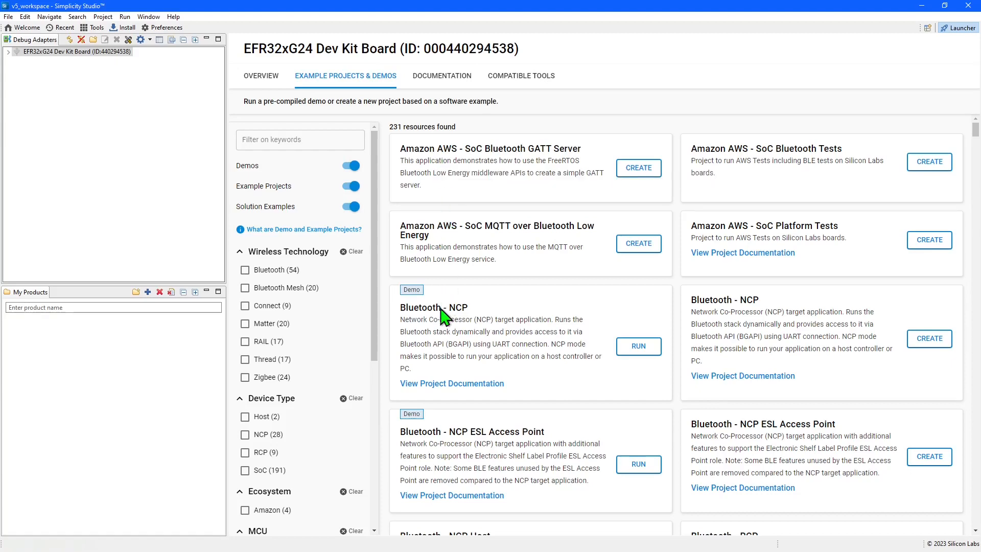
pyautogui.moveTo(444, 332)
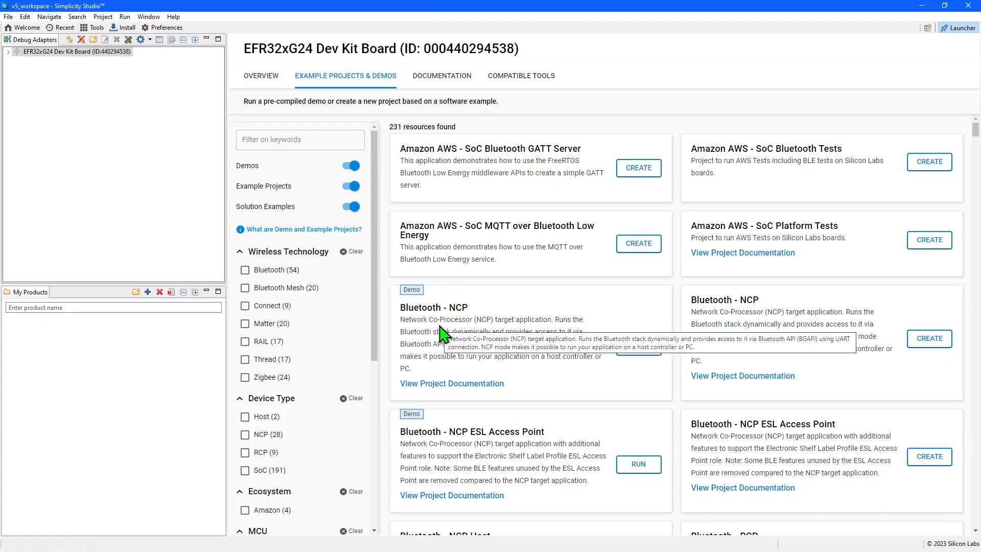
pyautogui.scroll(-3)
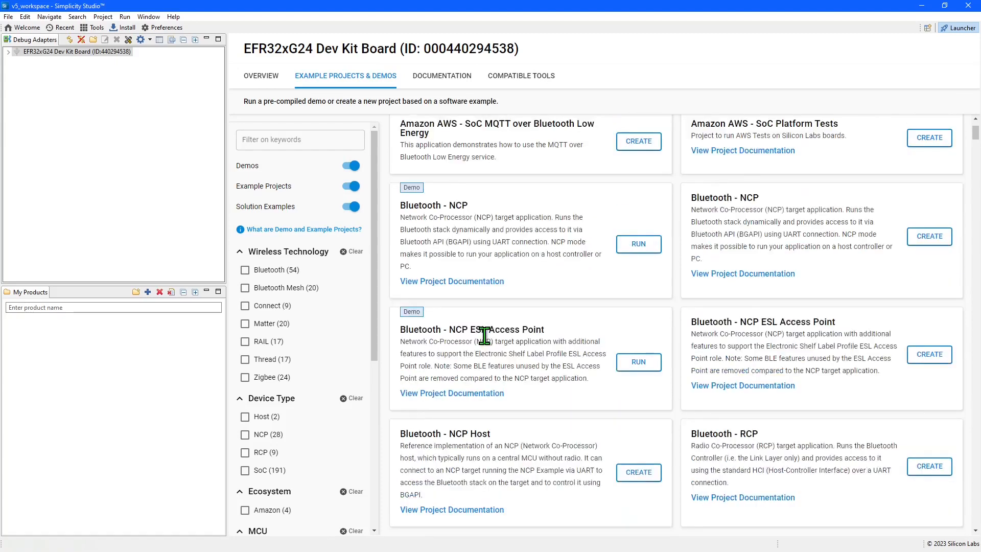
pyautogui.scroll(-3)
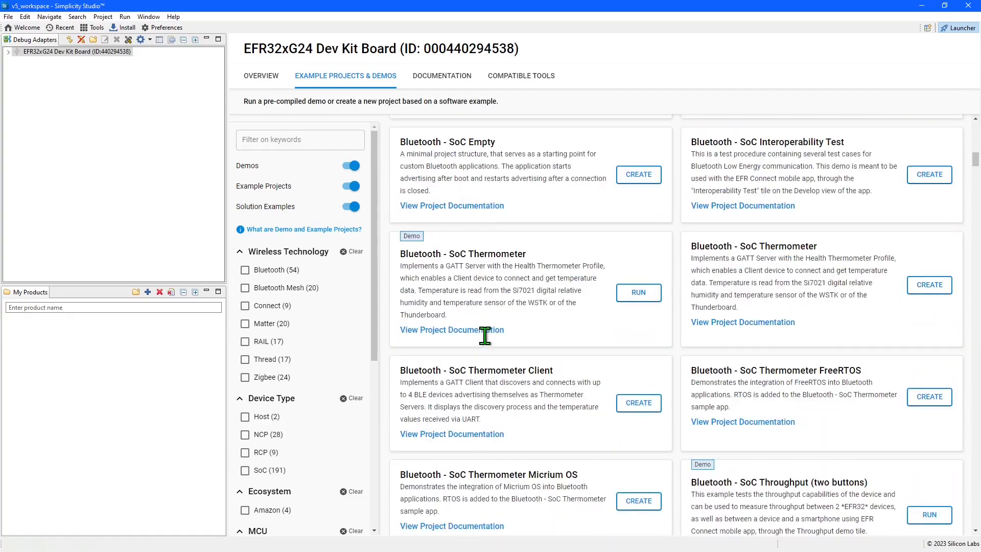
pyautogui.scroll(-3)
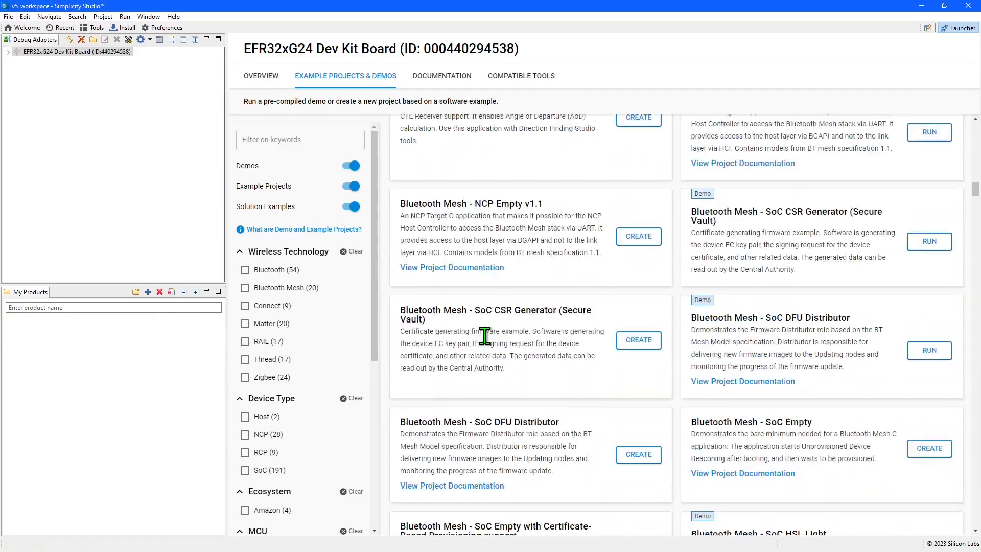